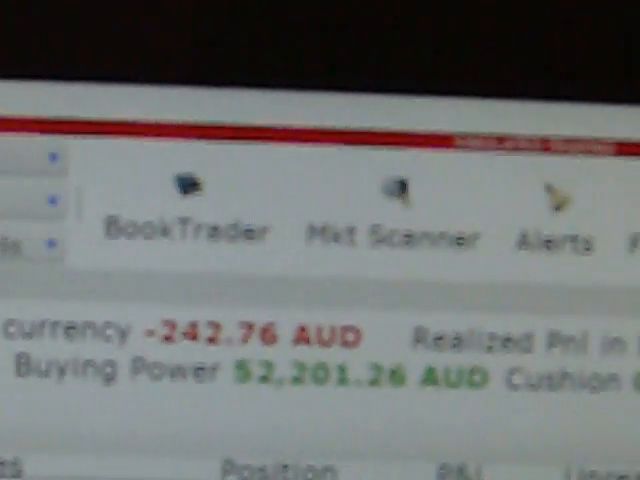
scroll(down, 3)
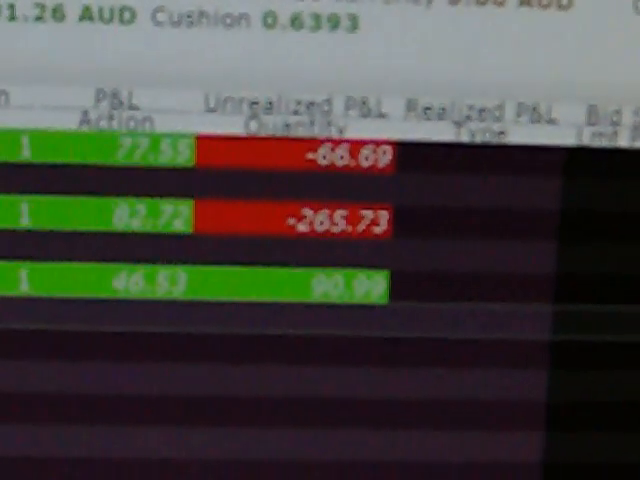